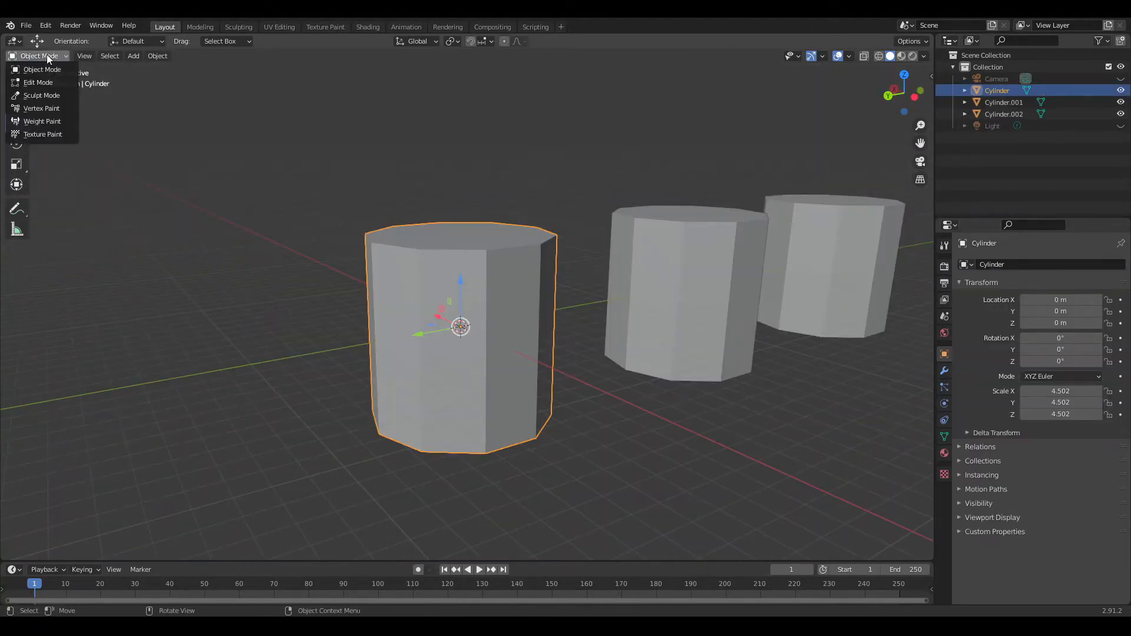
mouse_move(41, 69)
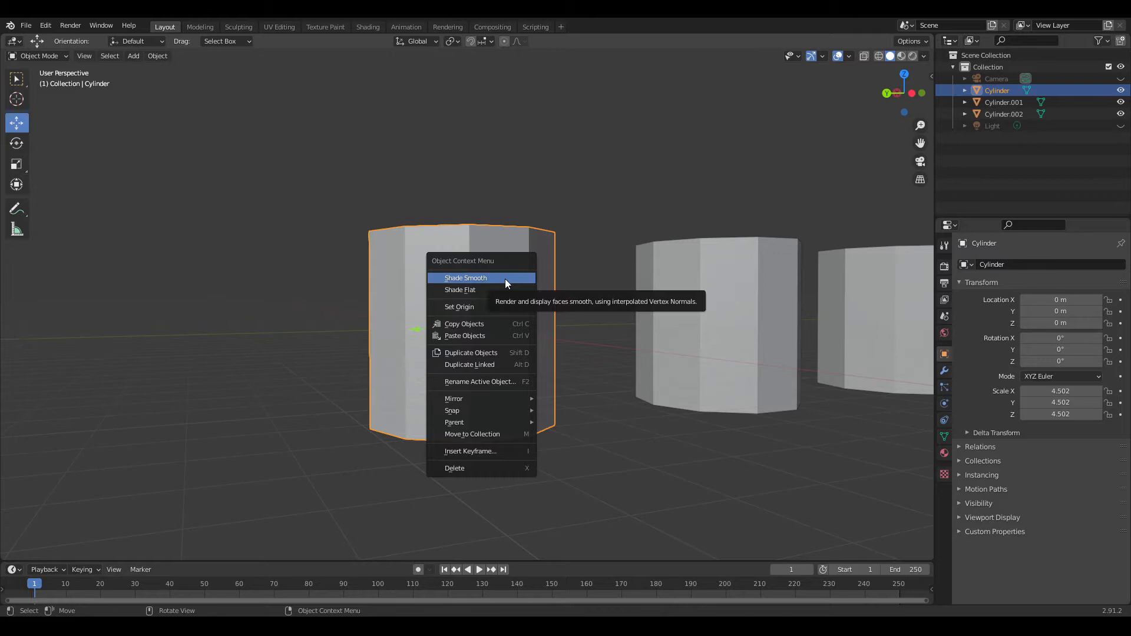
Apply Shade Smooth to the first cylinder from the object context menu
left_click(465, 279)
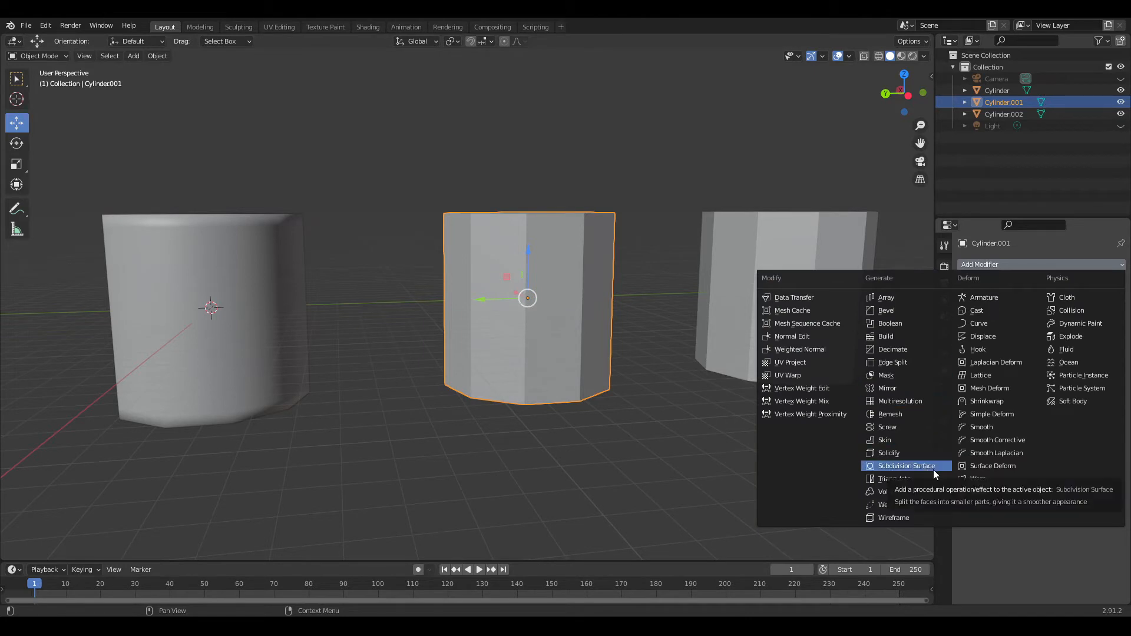
Add a Subdivision Surface modifier to Cylinder.001
left_click(908, 465)
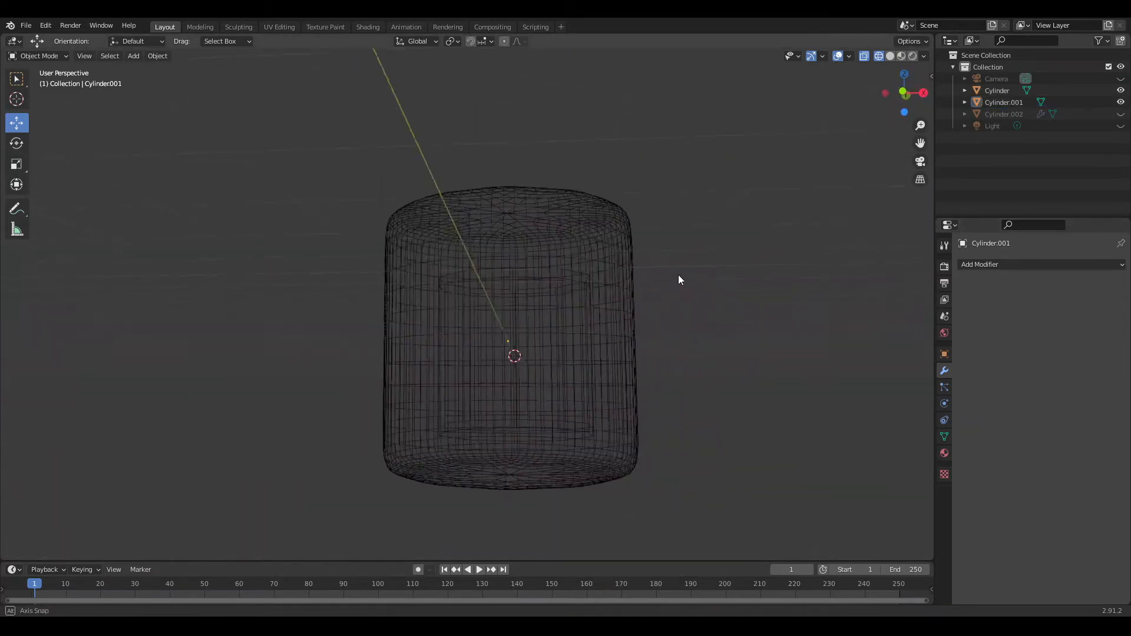
Orbit the view to inspect the applied subdivision mesh on Cylinder.001
left_click_drag(679, 280, 813, 316)
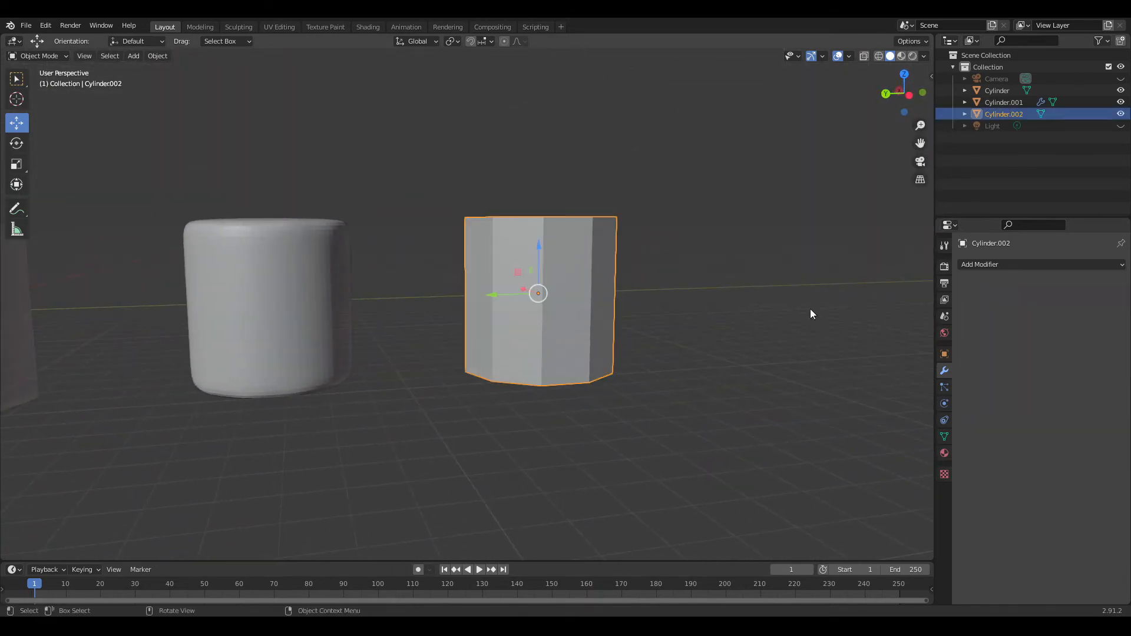
Add a Subdivision Surface modifier with viewport level 3 to Cylinder.002
left_click(980, 264)
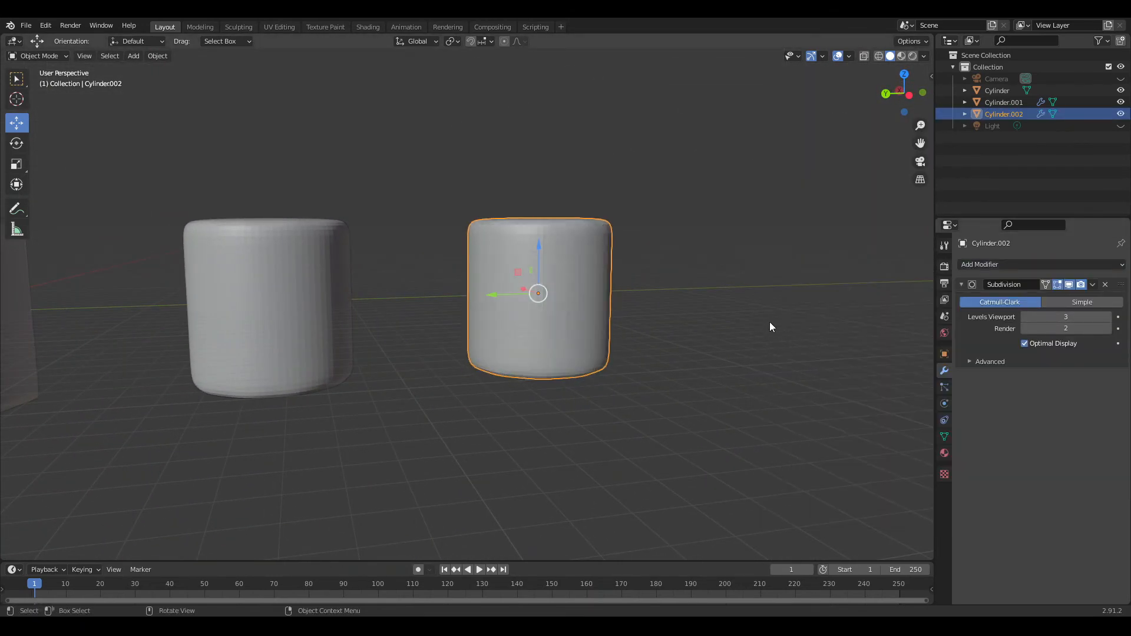